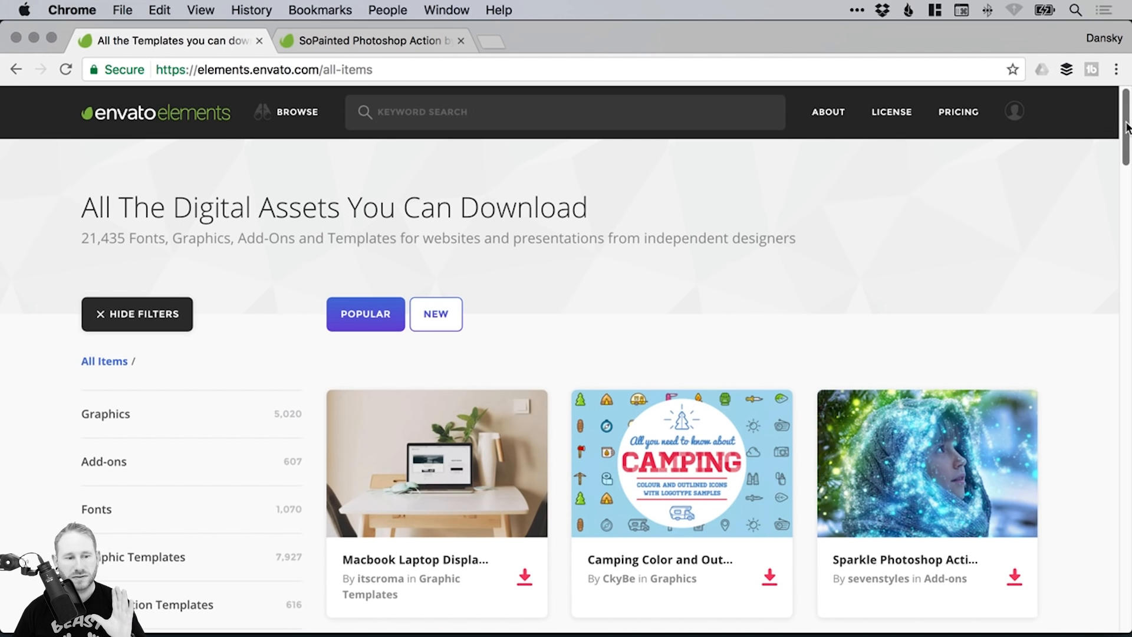
Download the SoPainted Photoshop Action from Envato Elements under the Trial Use license
scroll(down, 3)
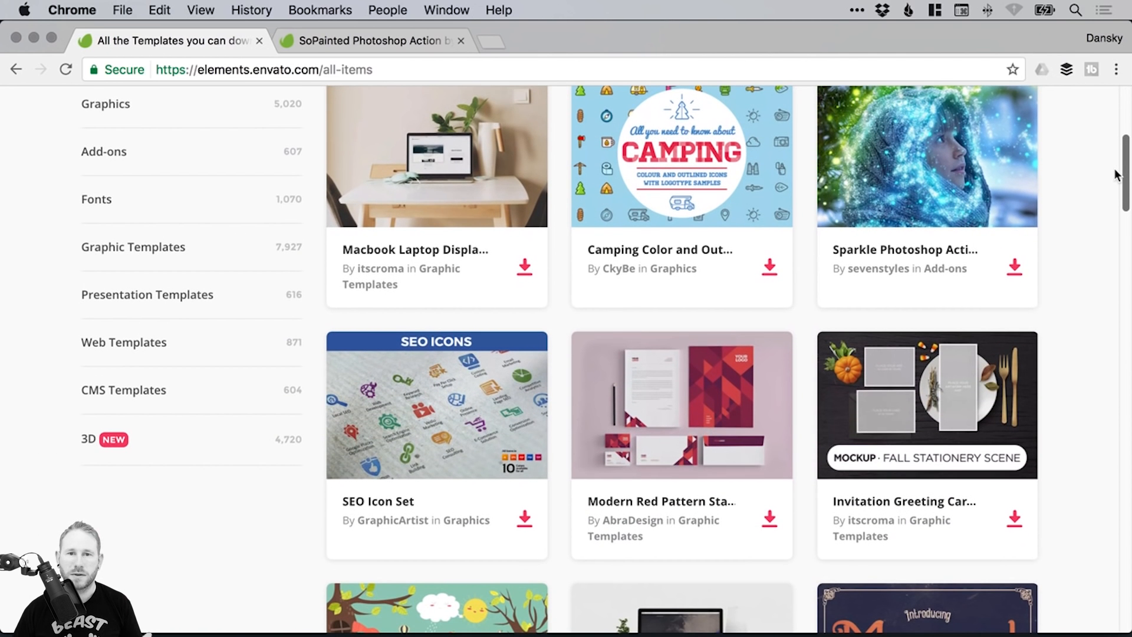
scroll(up, 3)
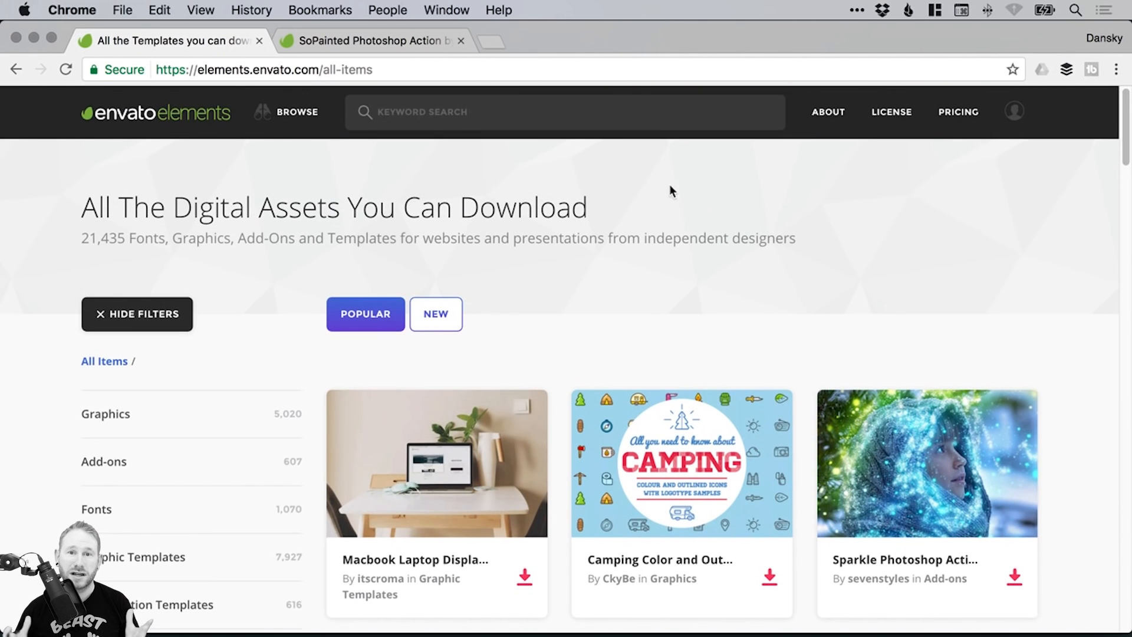
mouse_move(682, 172)
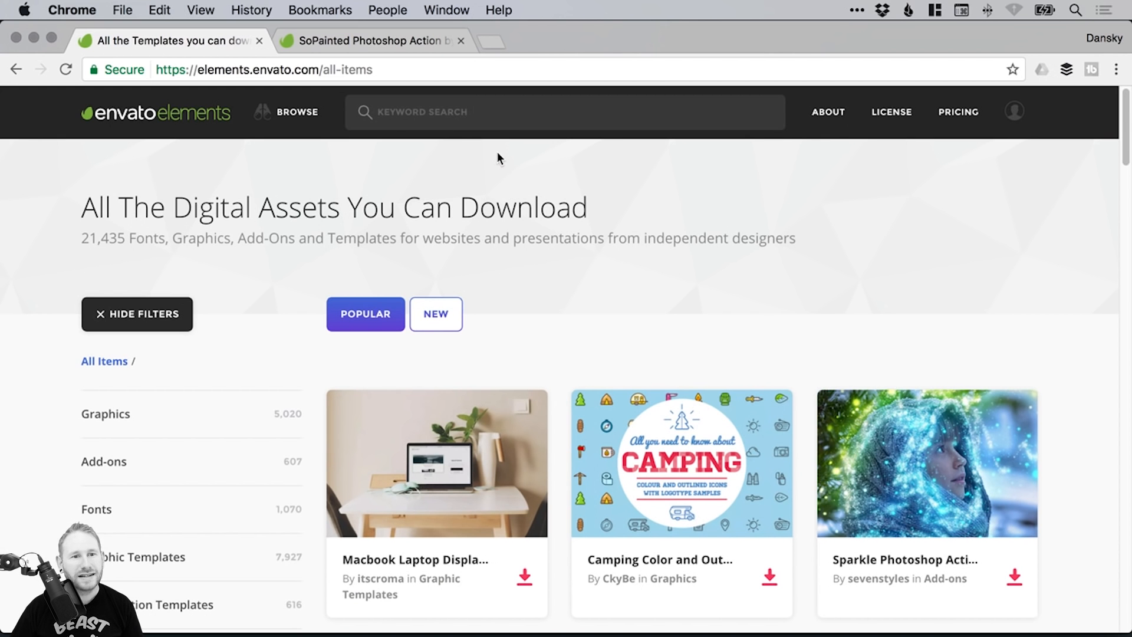
click(370, 40)
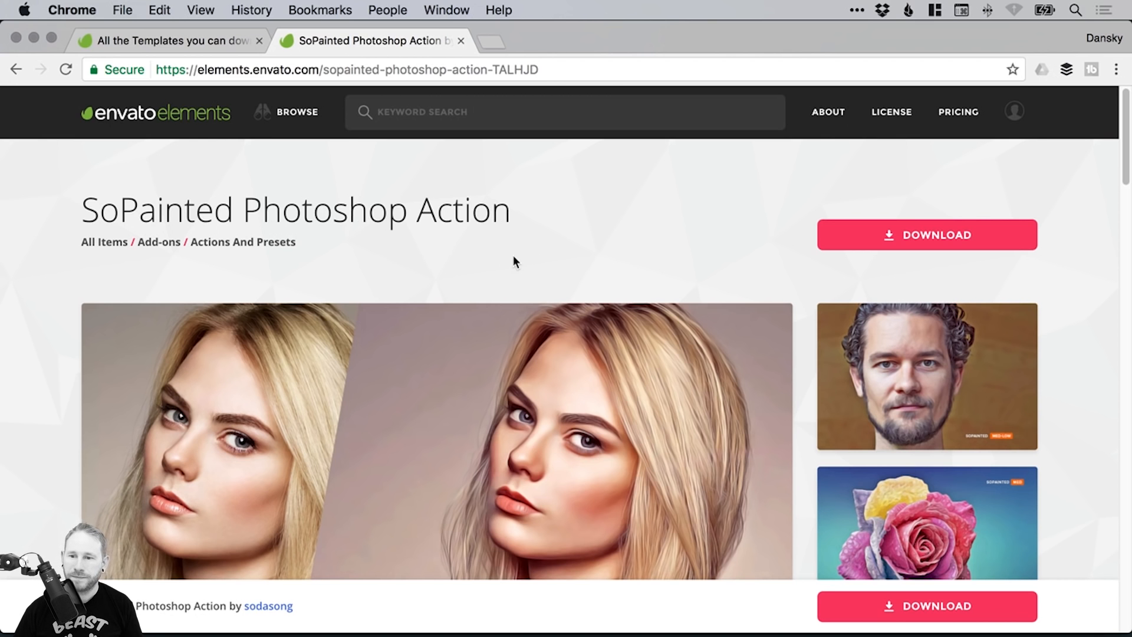
mouse_move(935, 239)
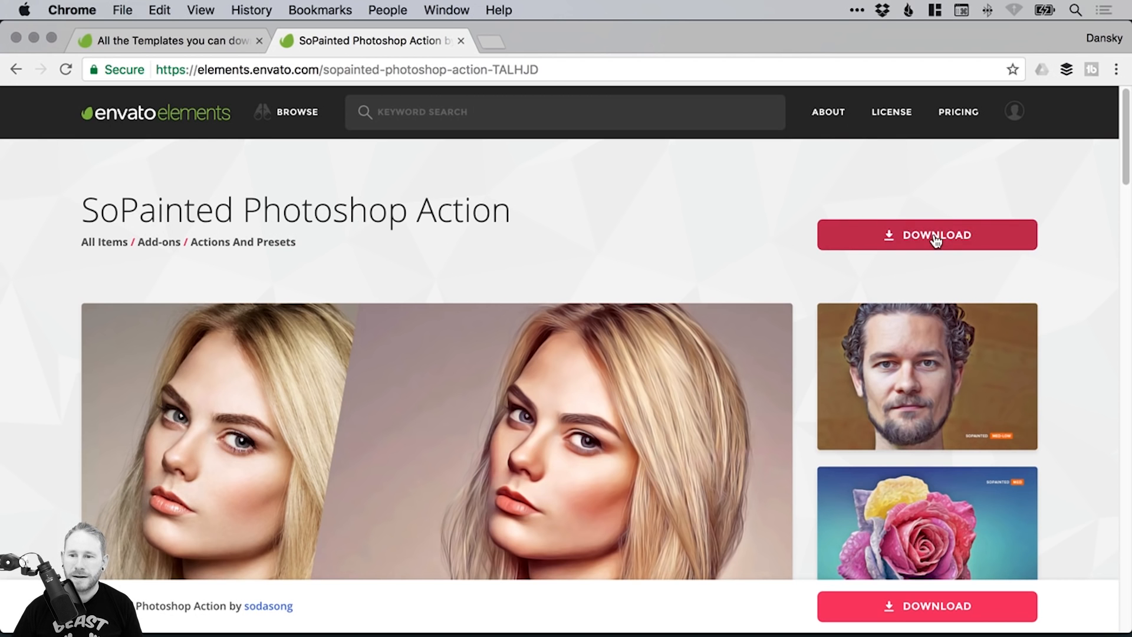
mouse_move(935, 240)
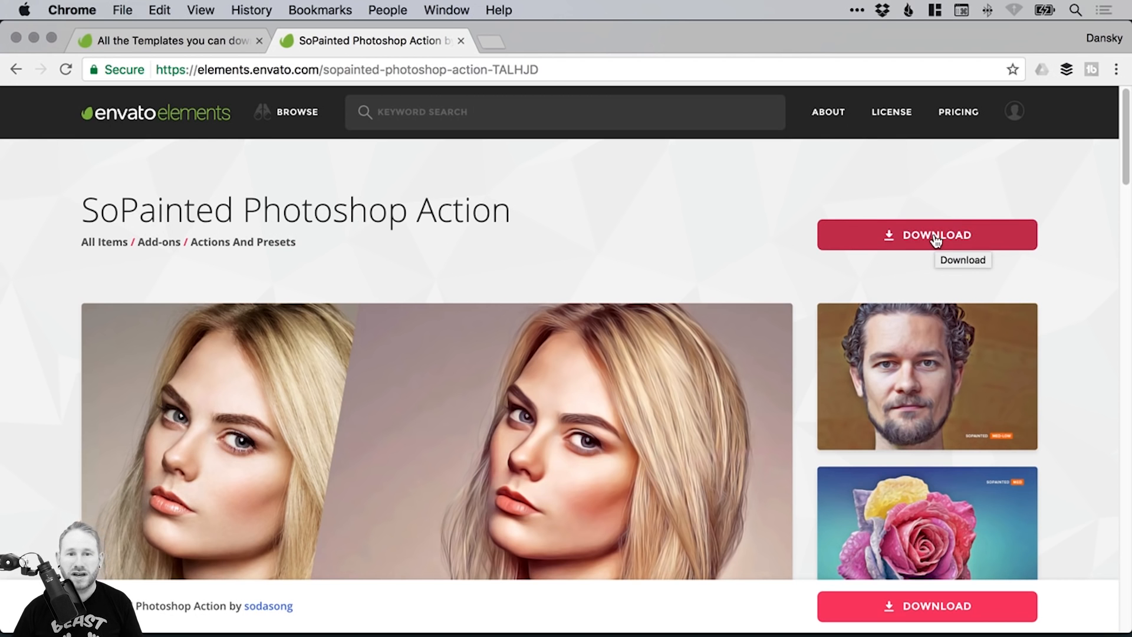
click(926, 235)
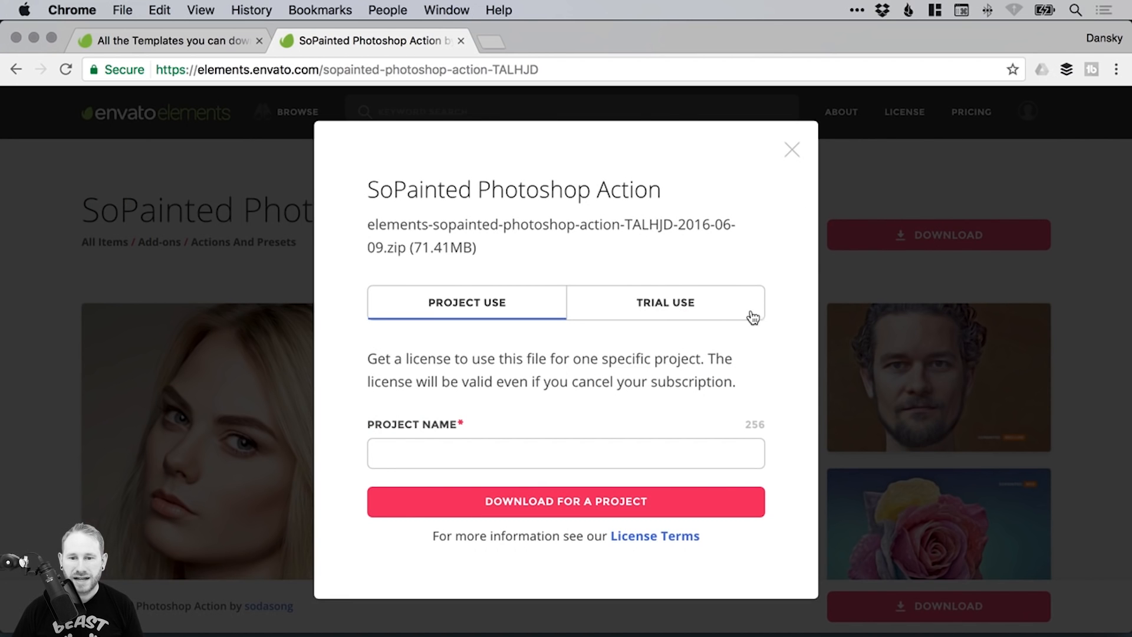
click(664, 303)
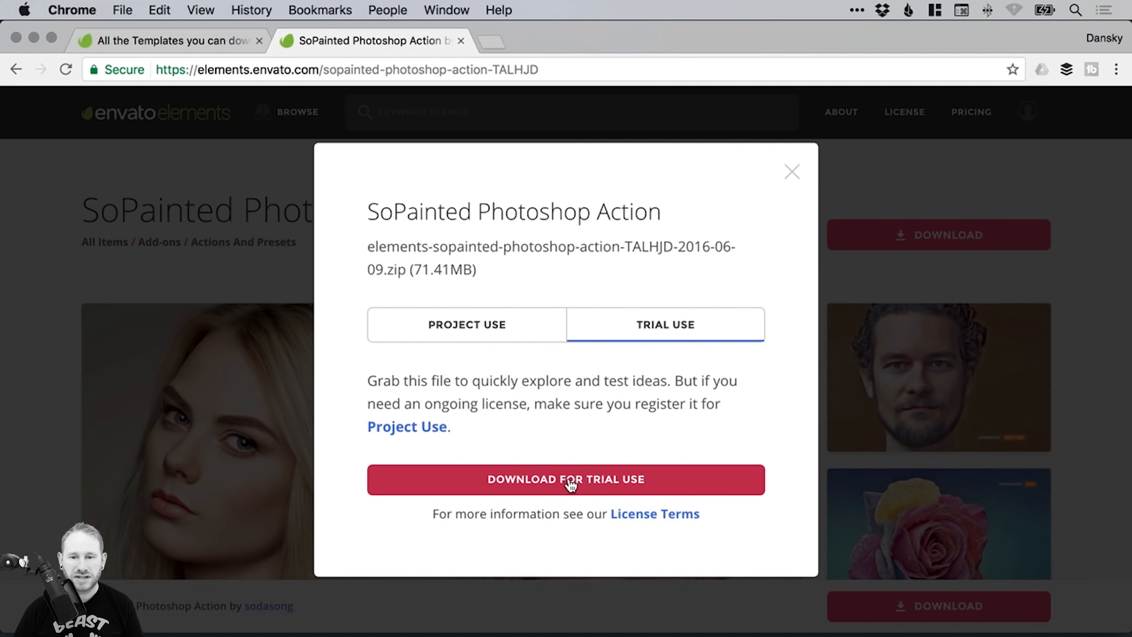
click(565, 480)
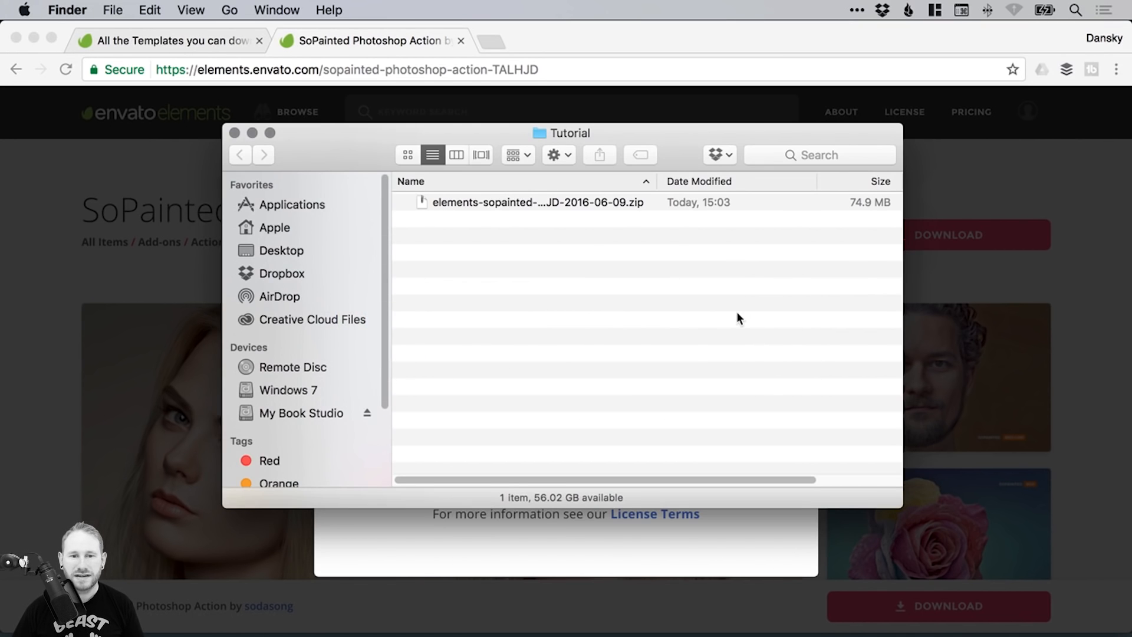
Unzip the SoPainted archive in Finder and load SO_Painted.atn from the Required to be installed folder
click(537, 202)
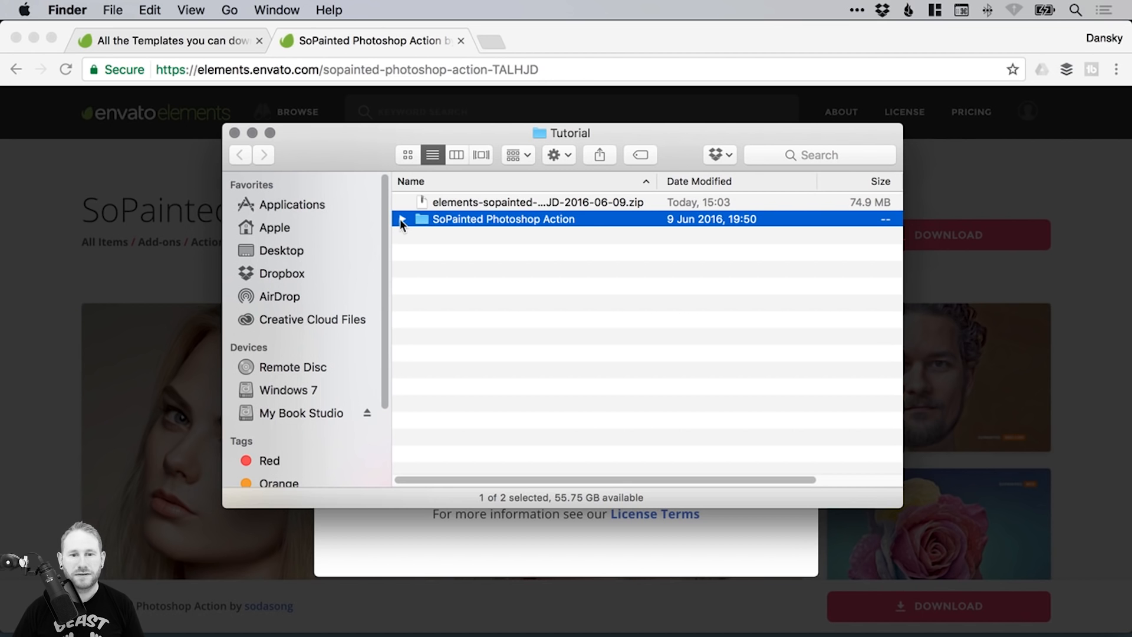
click(403, 219)
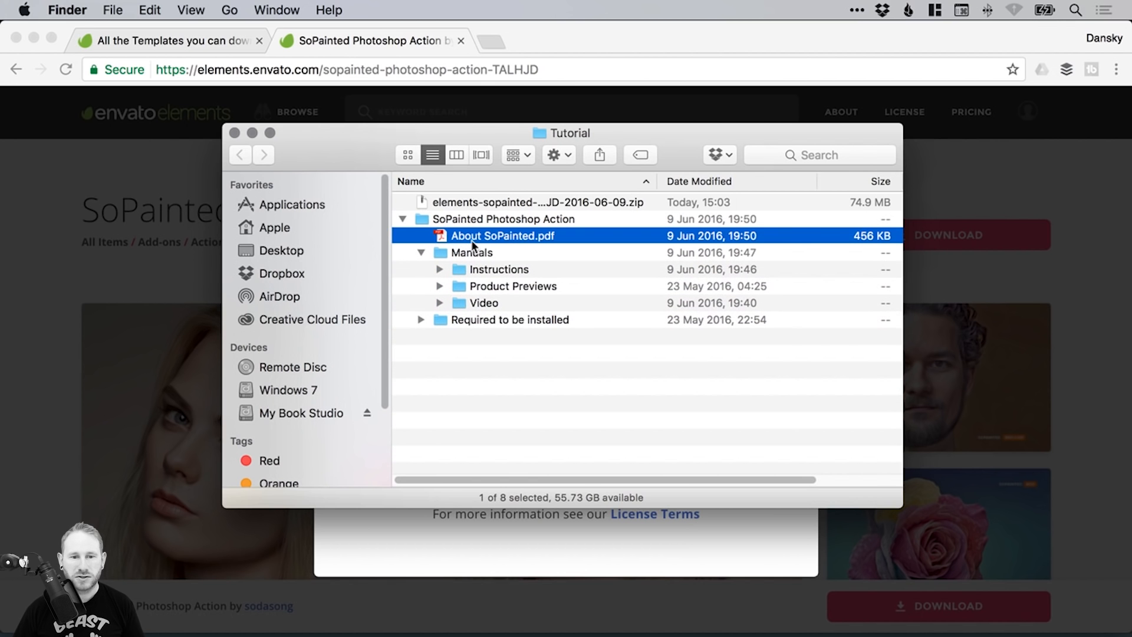
click(438, 303)
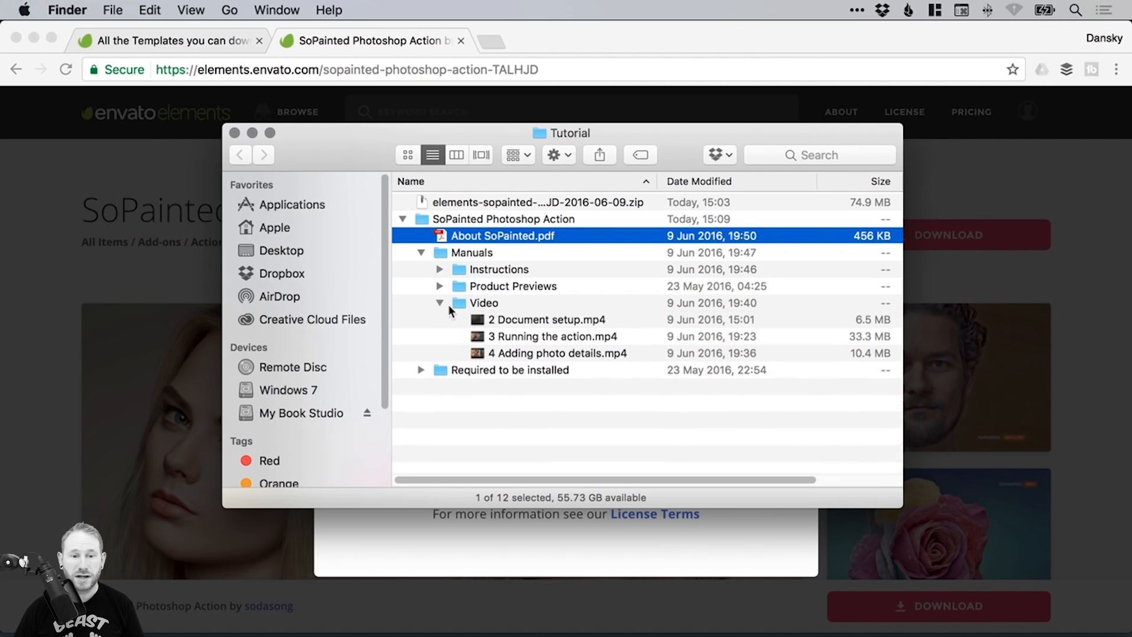
click(439, 303)
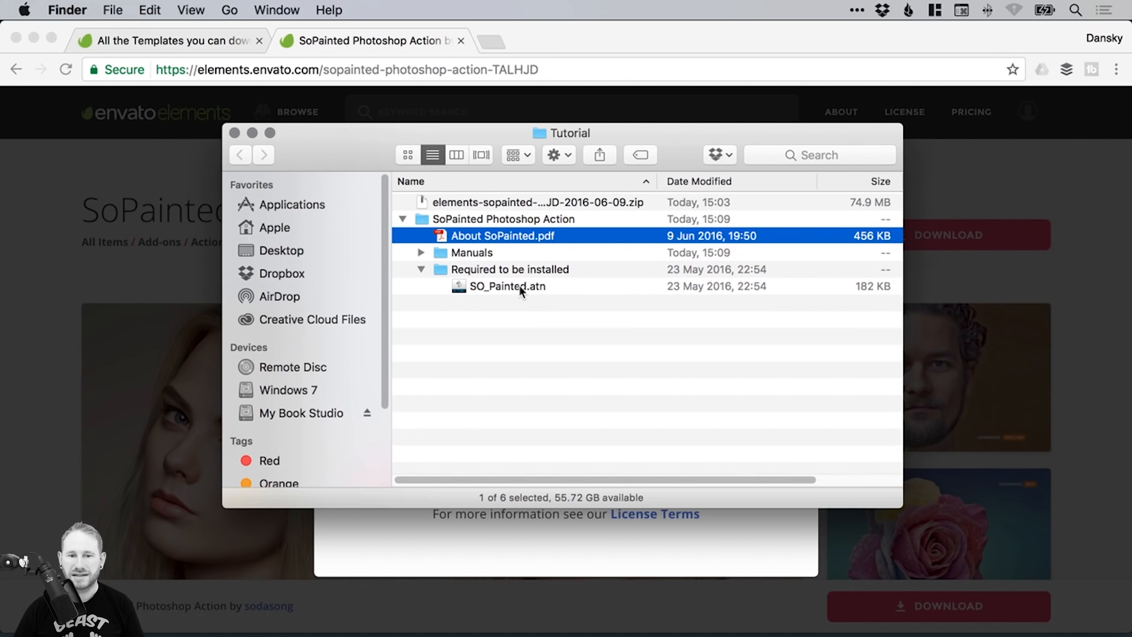
click(507, 285)
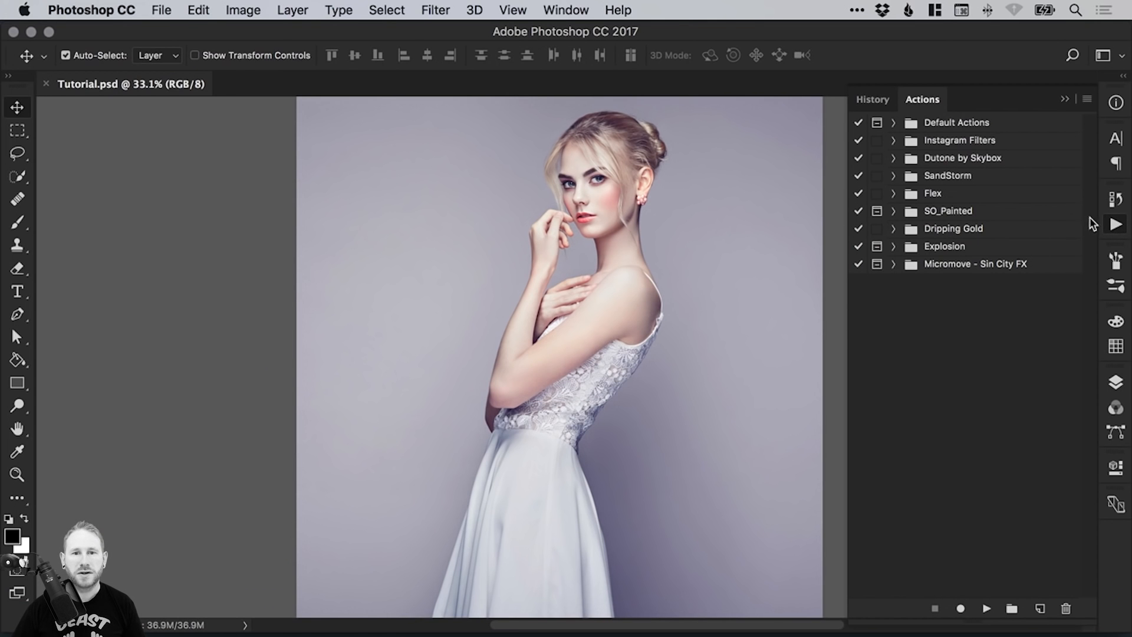
click(565, 10)
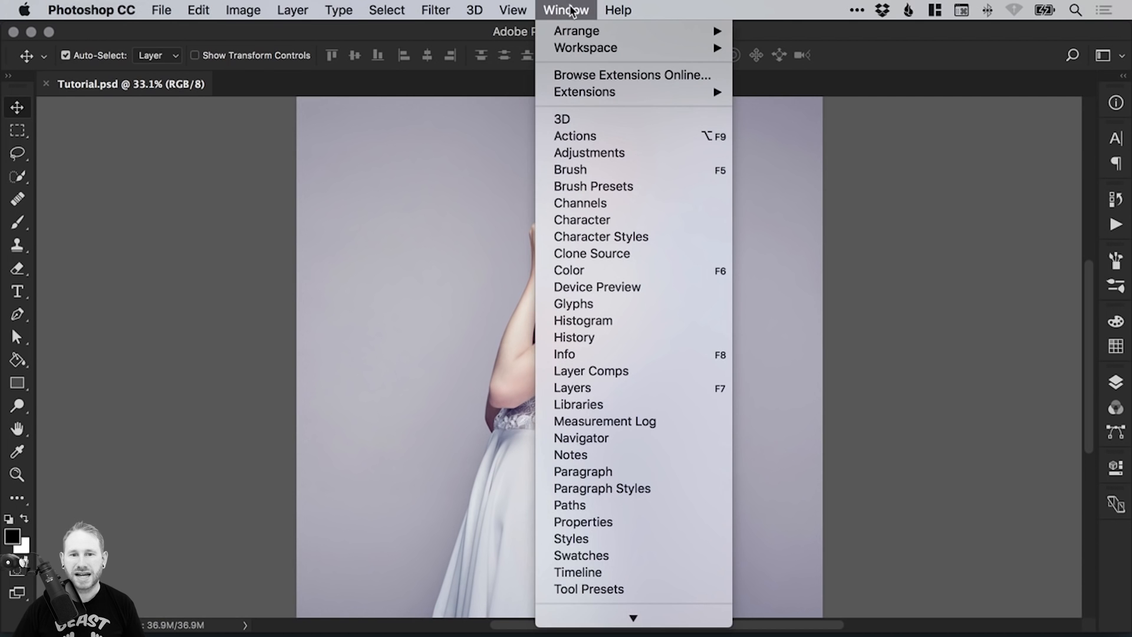
click(574, 136)
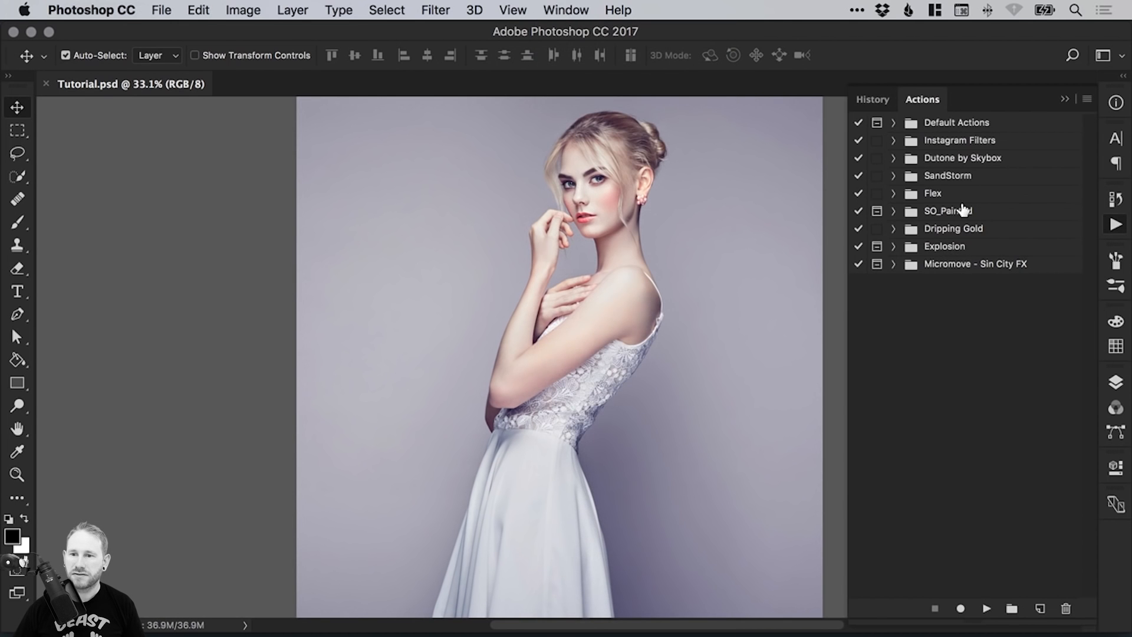
click(1085, 99)
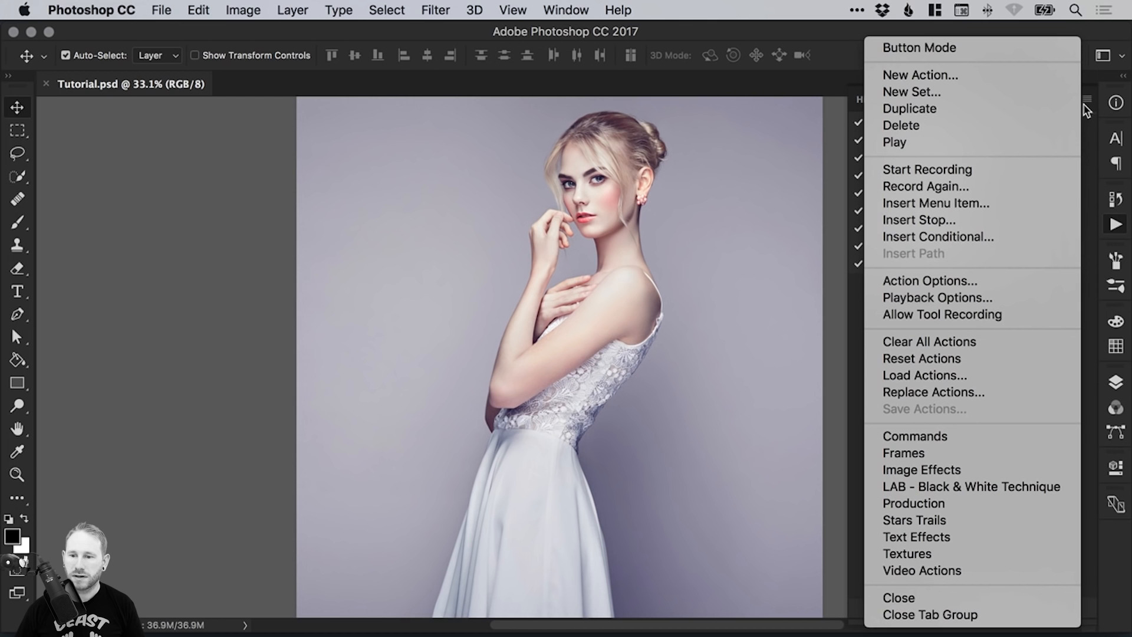
mouse_move(925, 375)
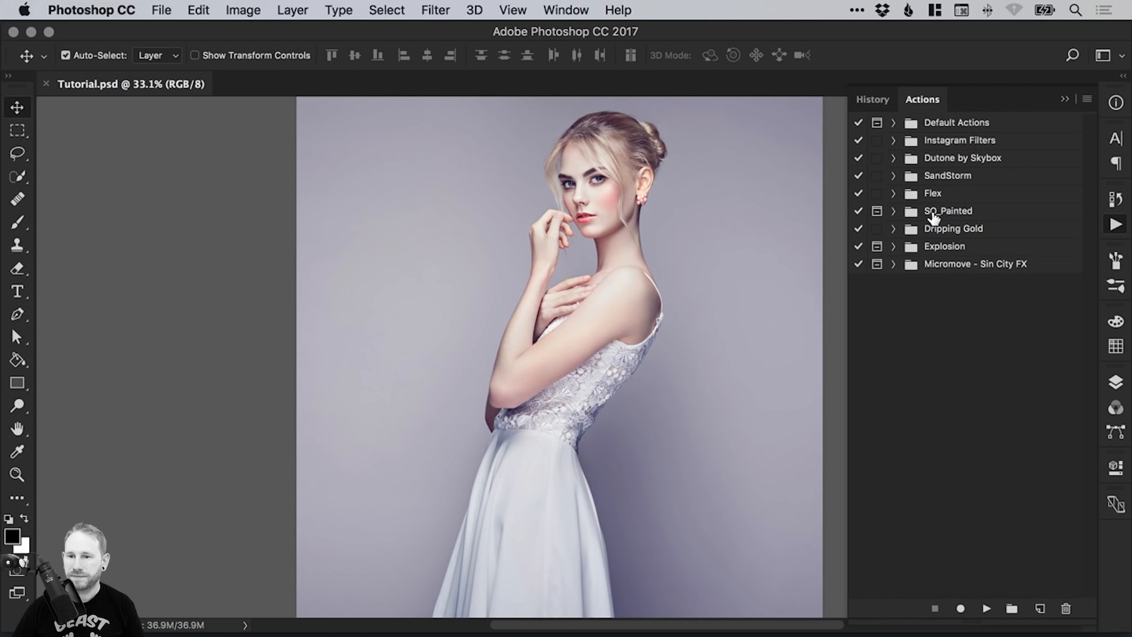
mouse_move(893, 217)
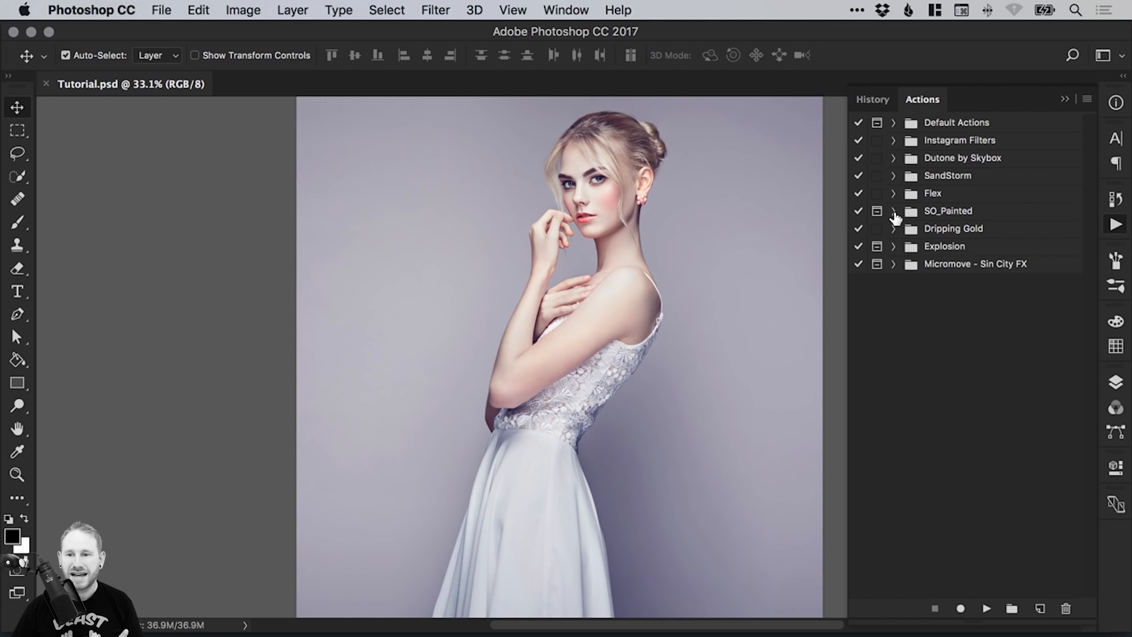
Expand the SO_Painted action set to show its Painted Effects strengths from Low to Extra
click(892, 211)
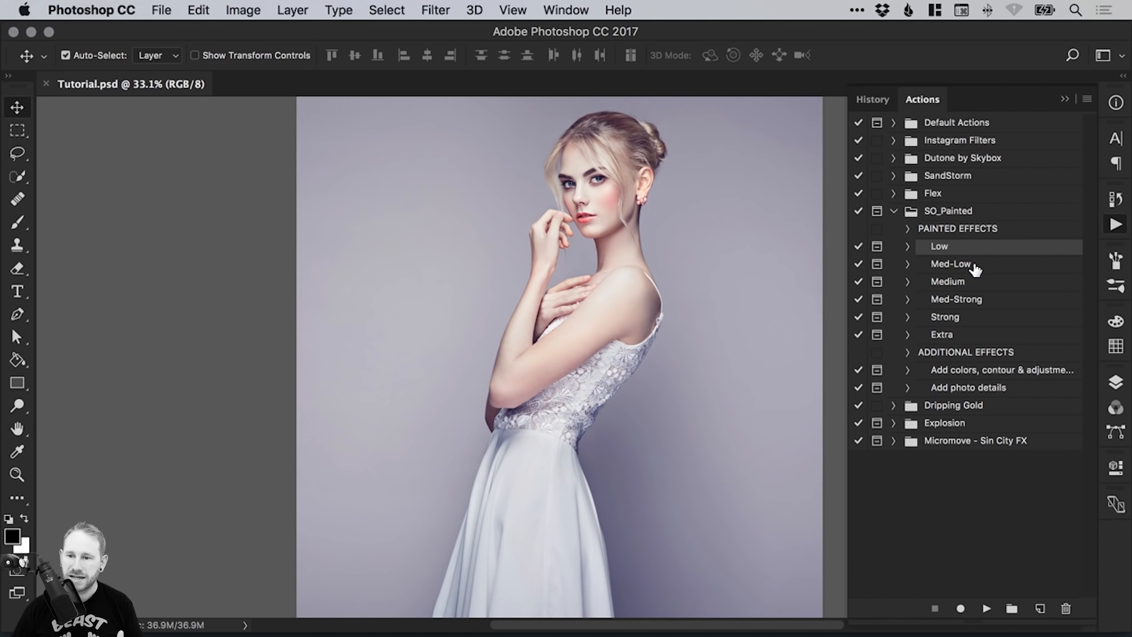
mouse_move(974, 300)
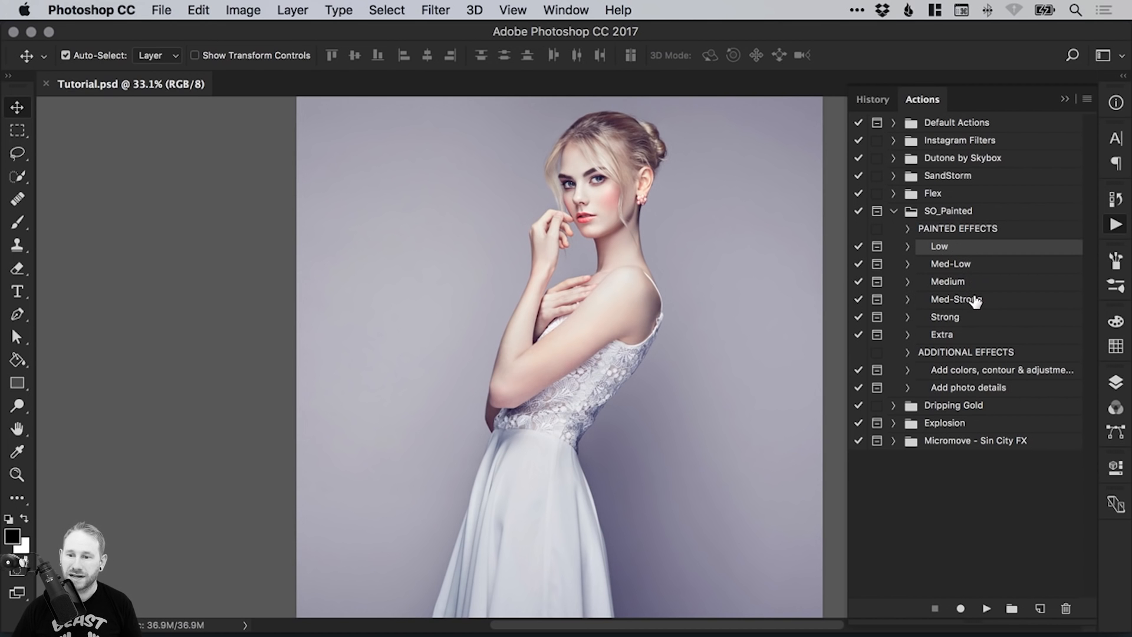
mouse_move(975, 271)
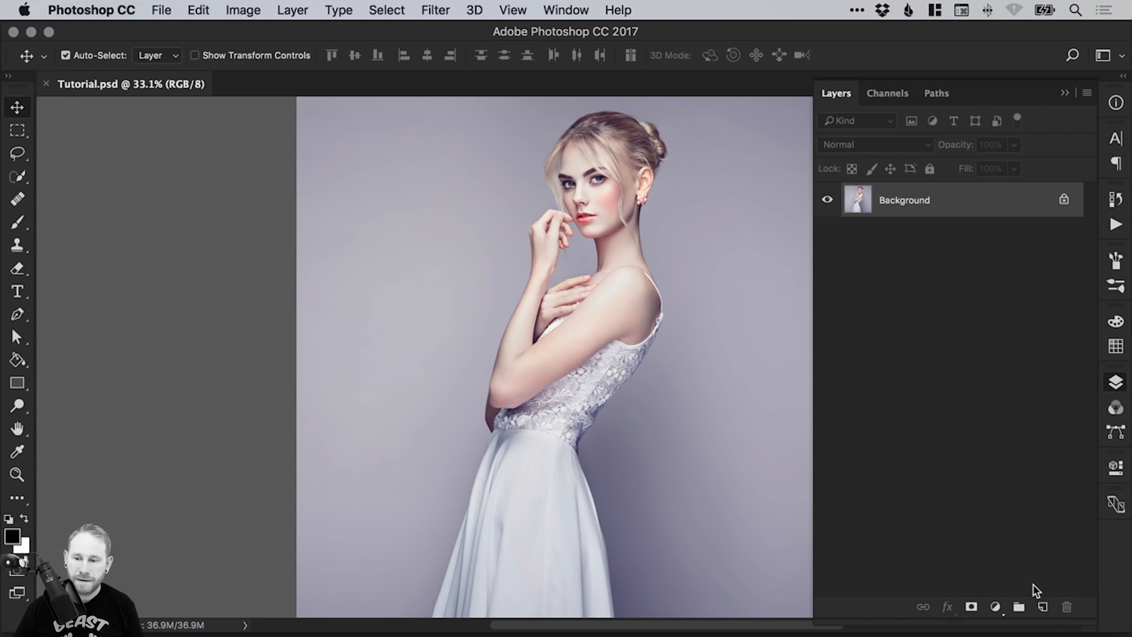
click(1042, 605)
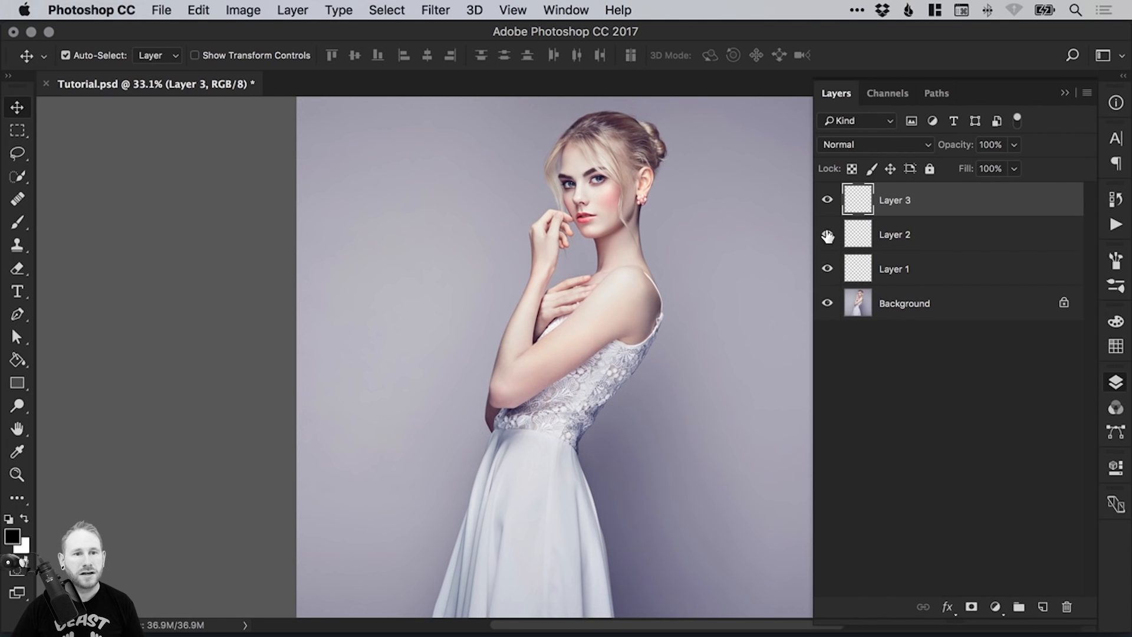
click(292, 11)
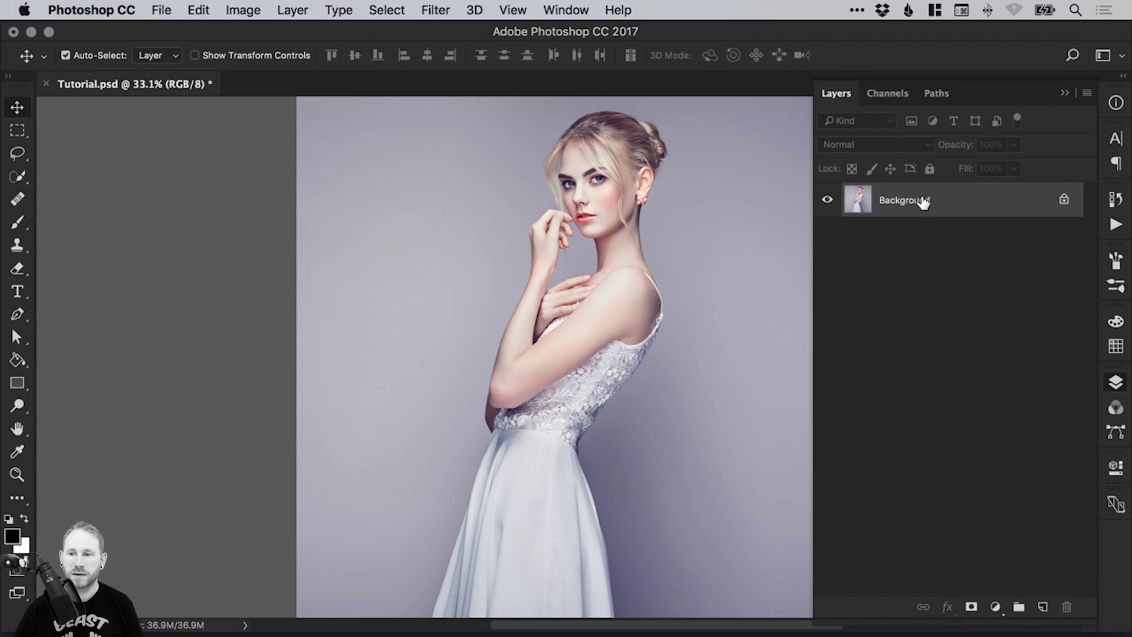
mouse_move(969, 208)
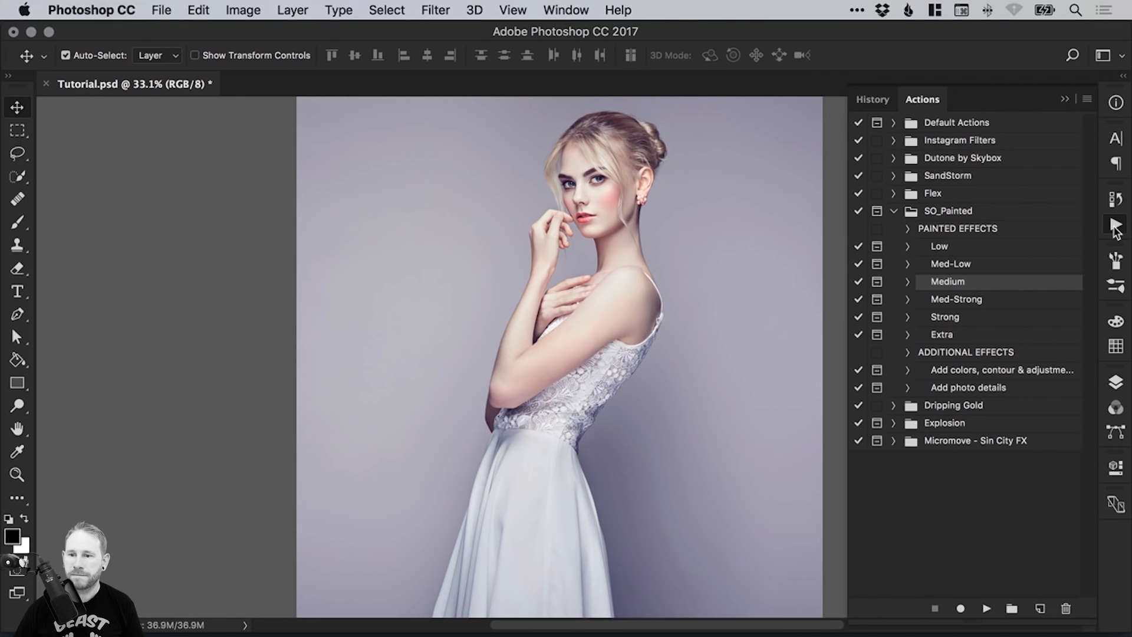
mouse_move(952, 250)
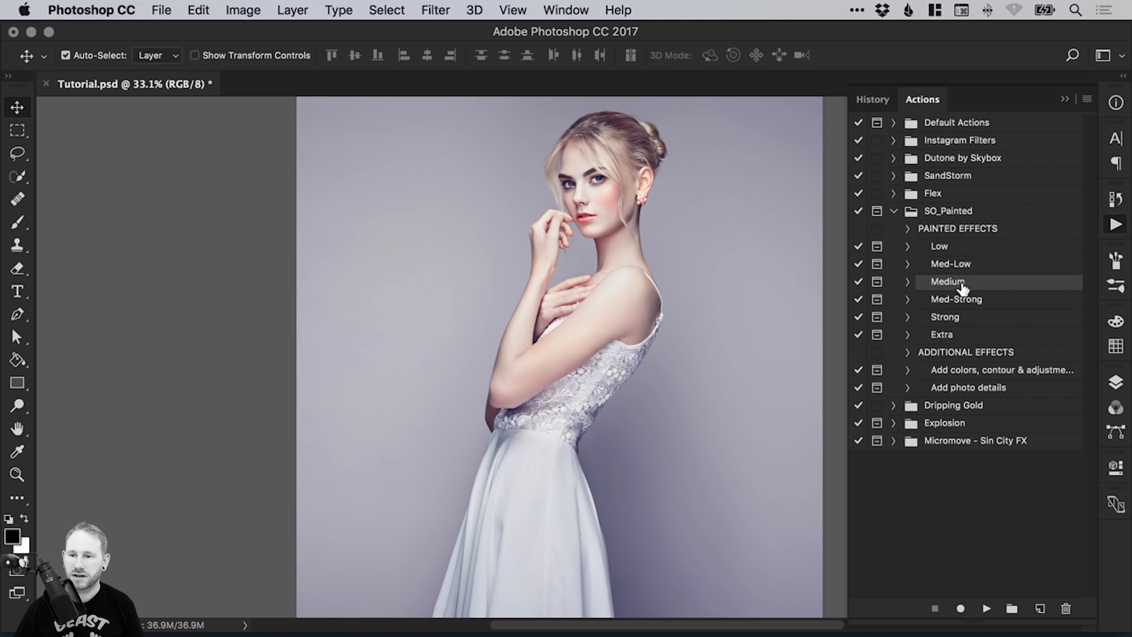
mouse_move(952, 398)
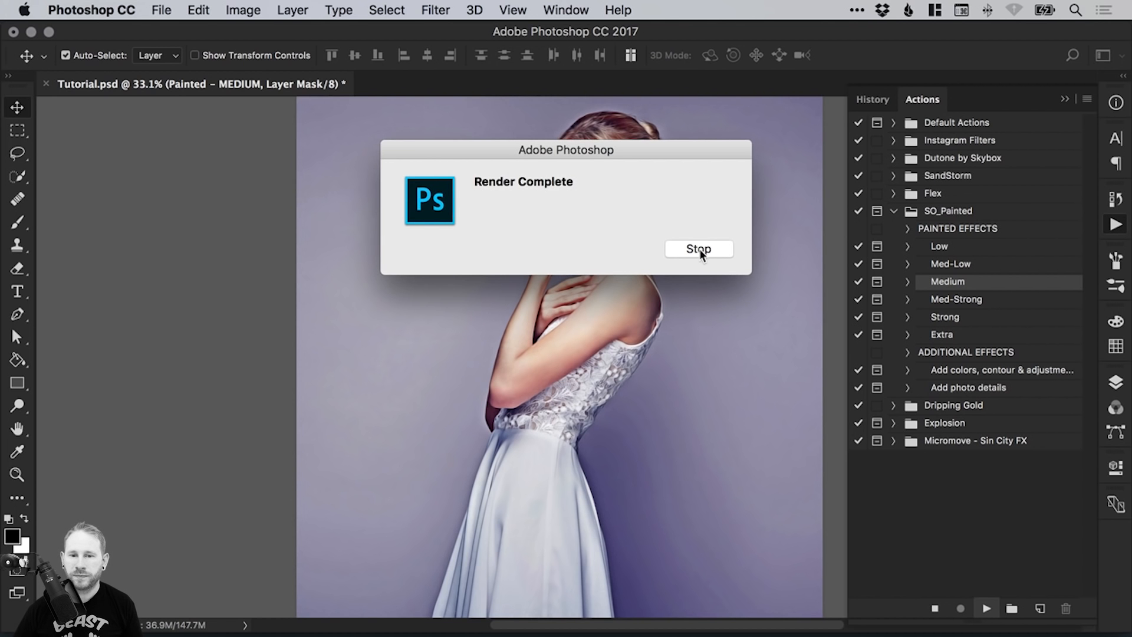
Dismiss the Render Complete notice, zoom to 100% on the painted face, and show the Layers panel
click(698, 249)
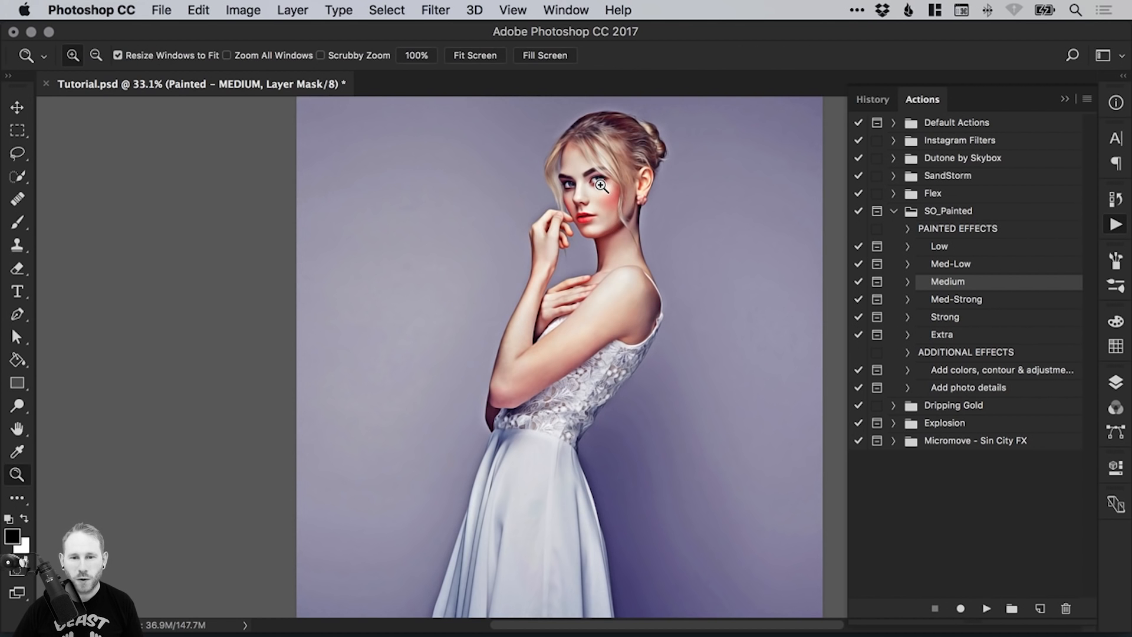
click(600, 186)
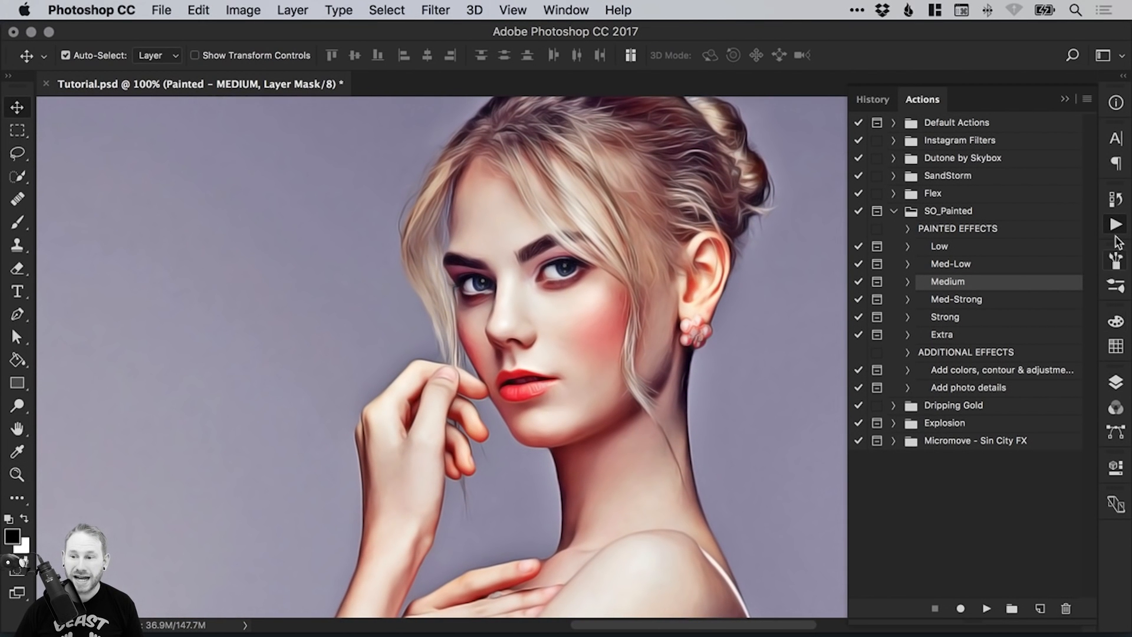
click(836, 92)
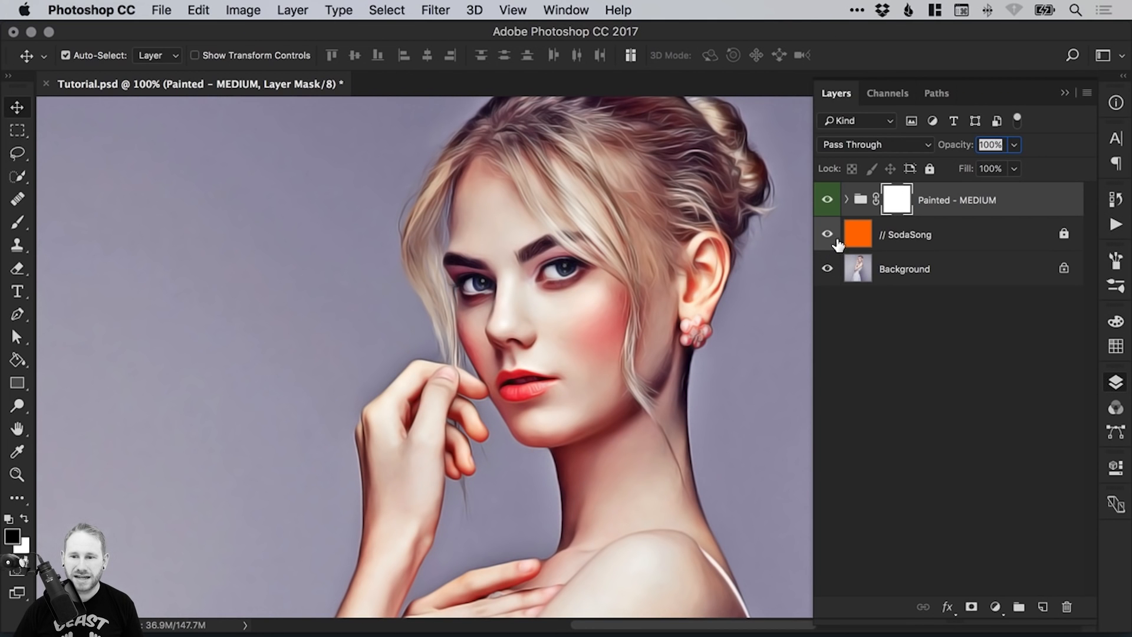
Toggle the Painted - MEDIUM group to compare with the original, then expand it and enable Smooth Painted Effect and Painted Effect
click(826, 200)
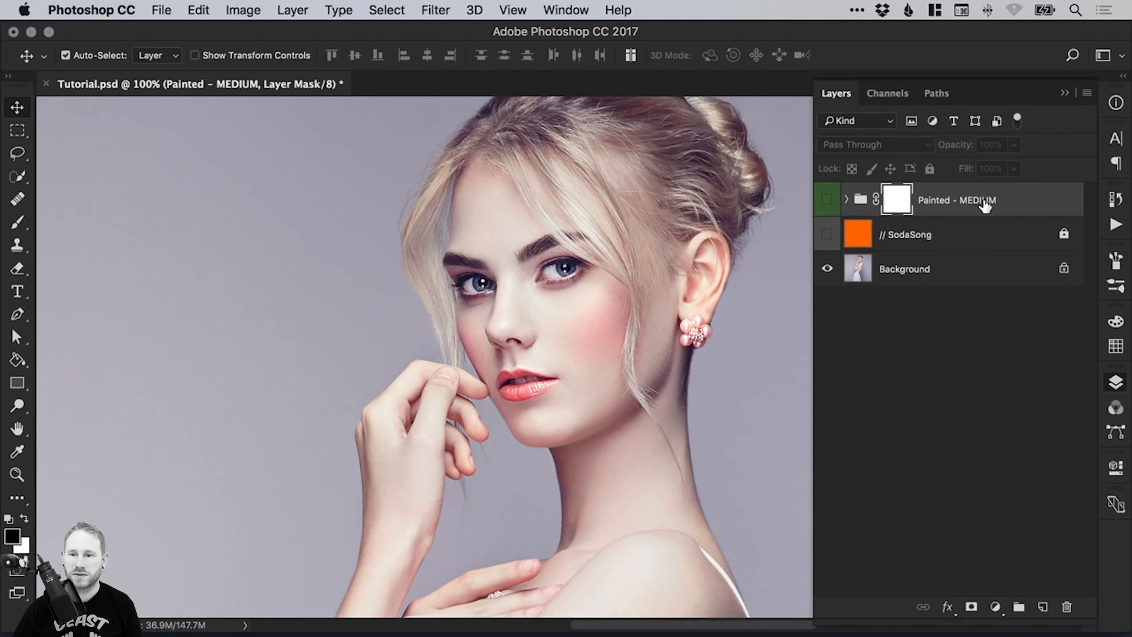
click(828, 200)
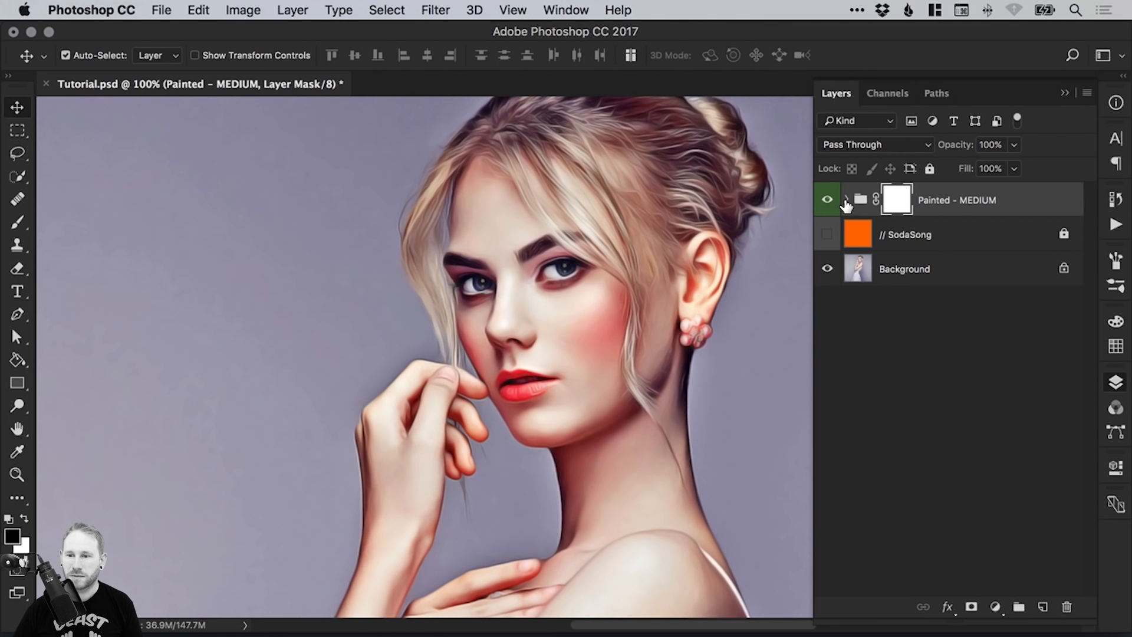
click(846, 201)
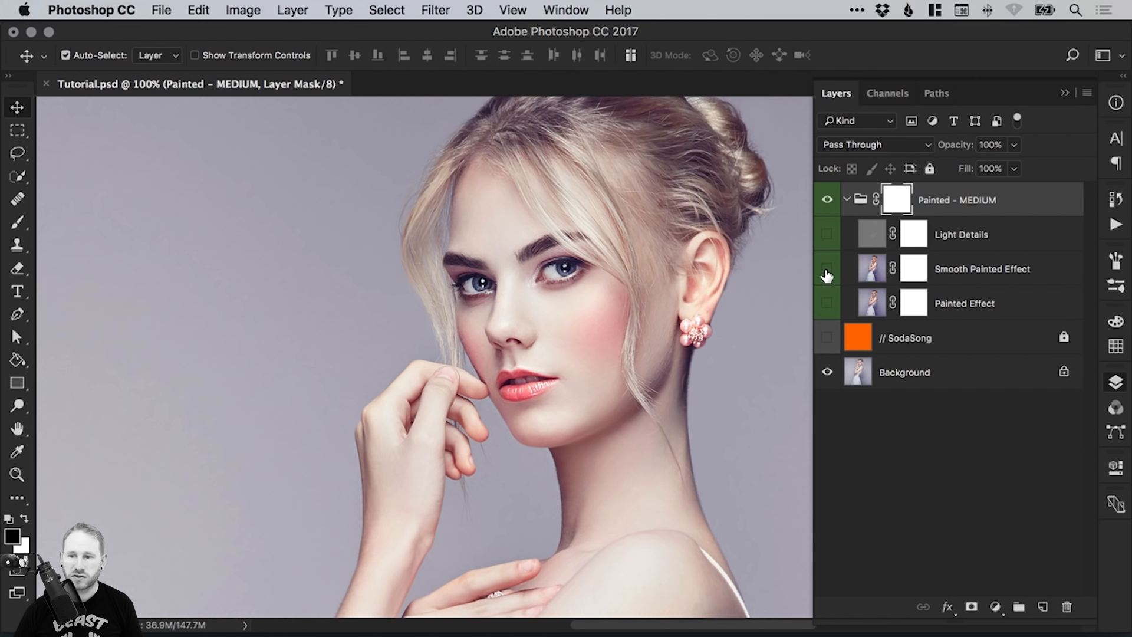
click(827, 269)
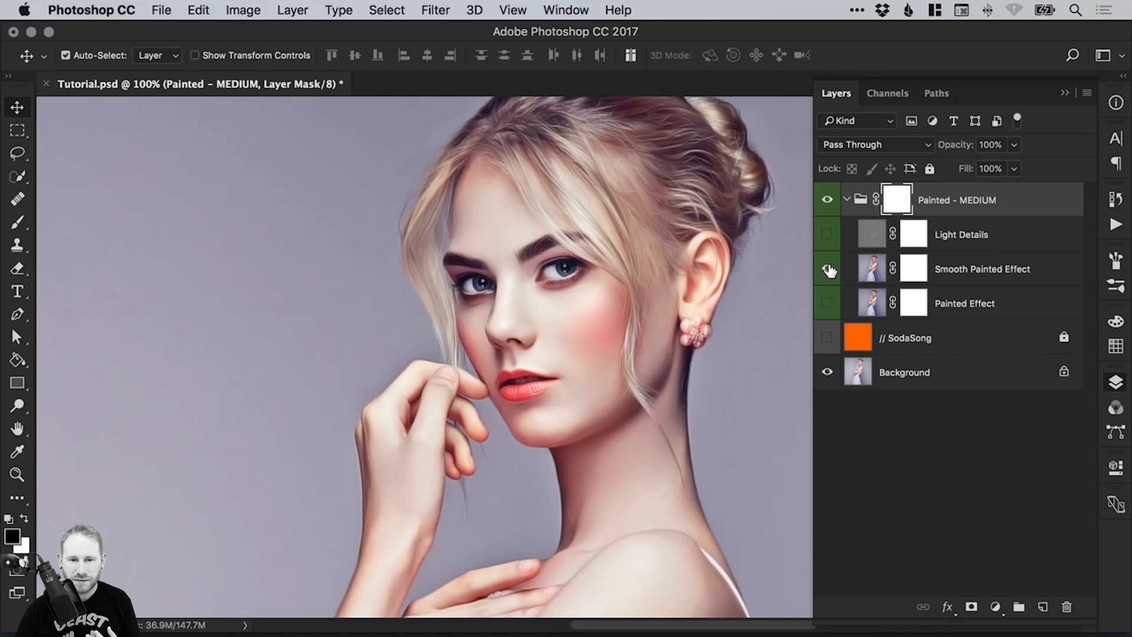
mouse_move(827, 269)
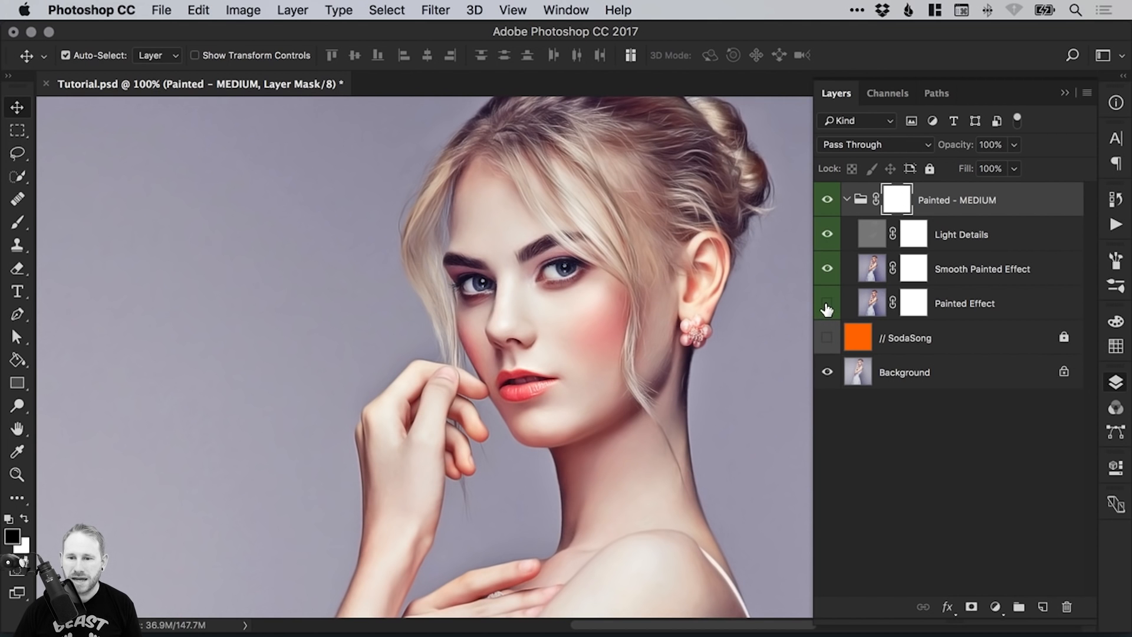
click(826, 303)
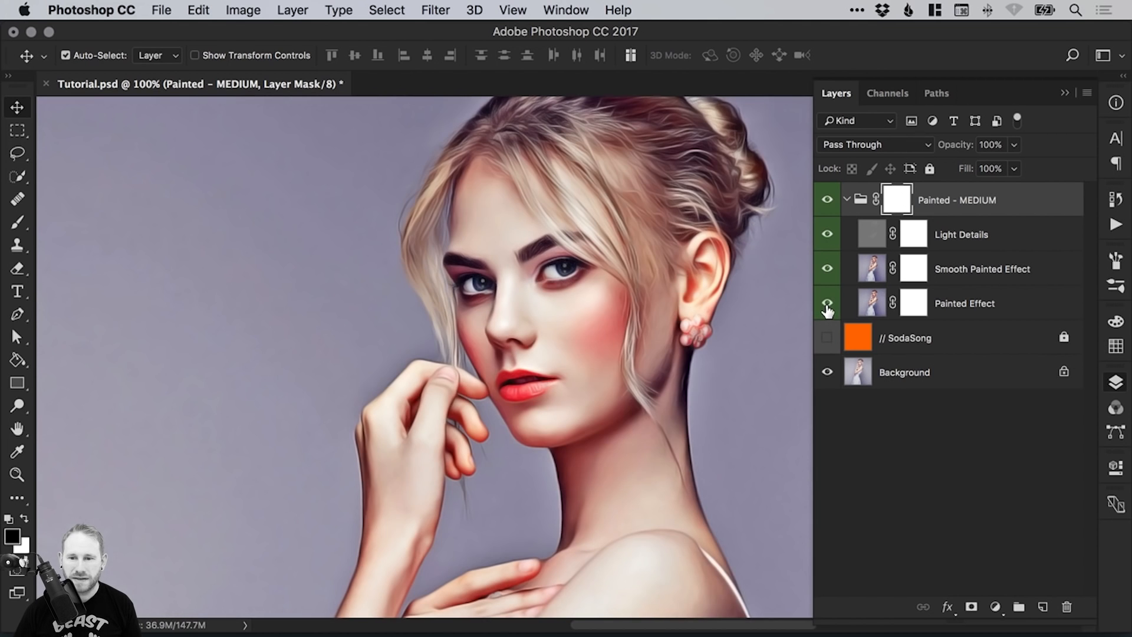